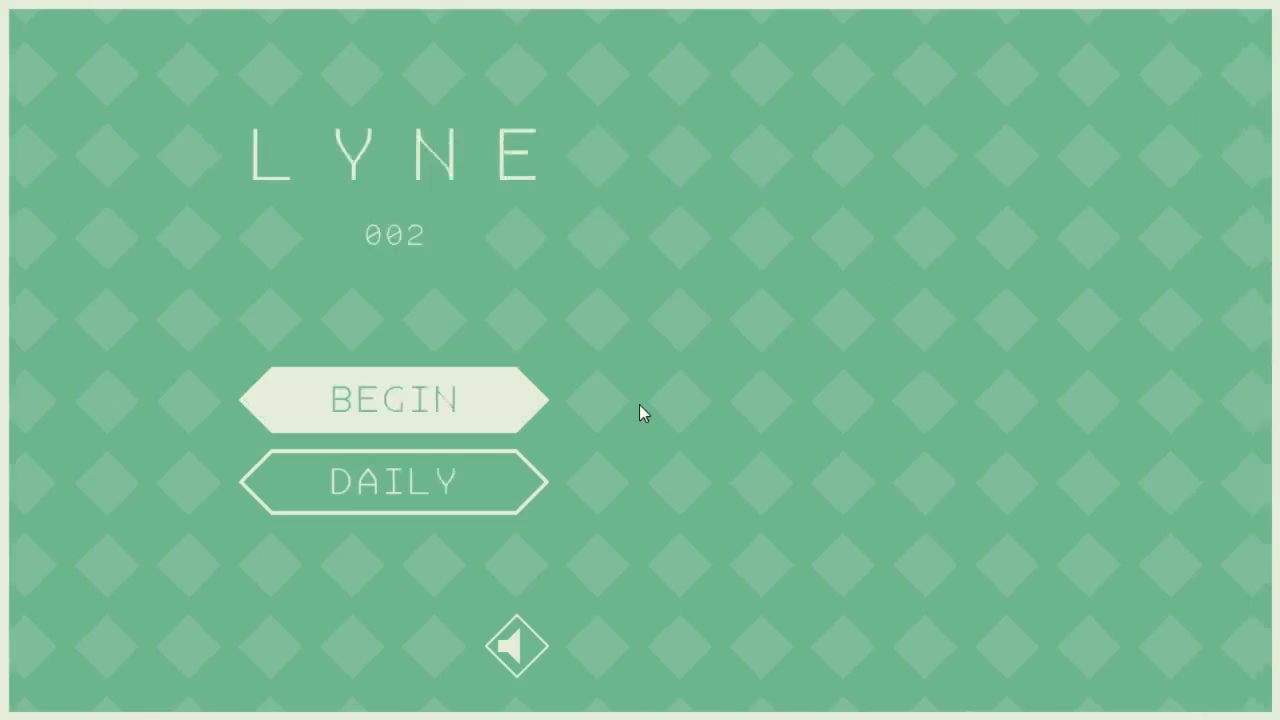
Begin from the title screen and choose puzzle set A.
click(392, 400)
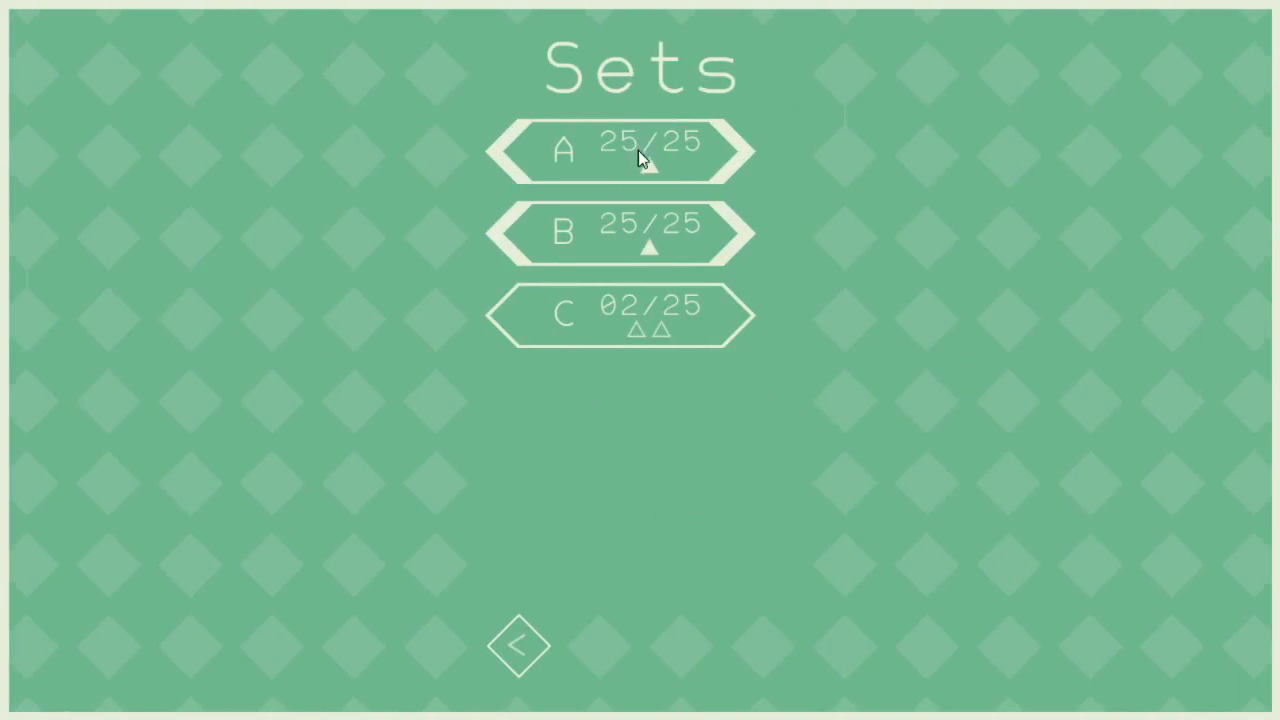
click(622, 150)
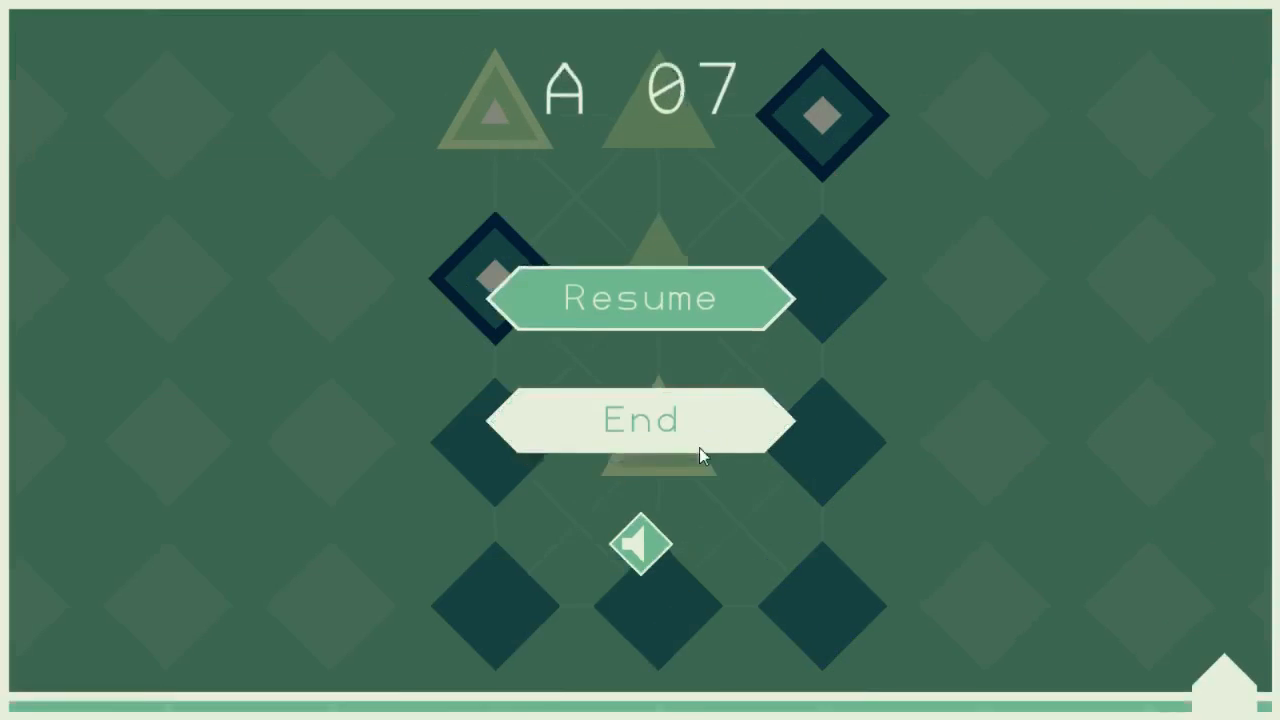
End puzzle A 07, enter set B and draw the line through B 02's shapes.
click(640, 420)
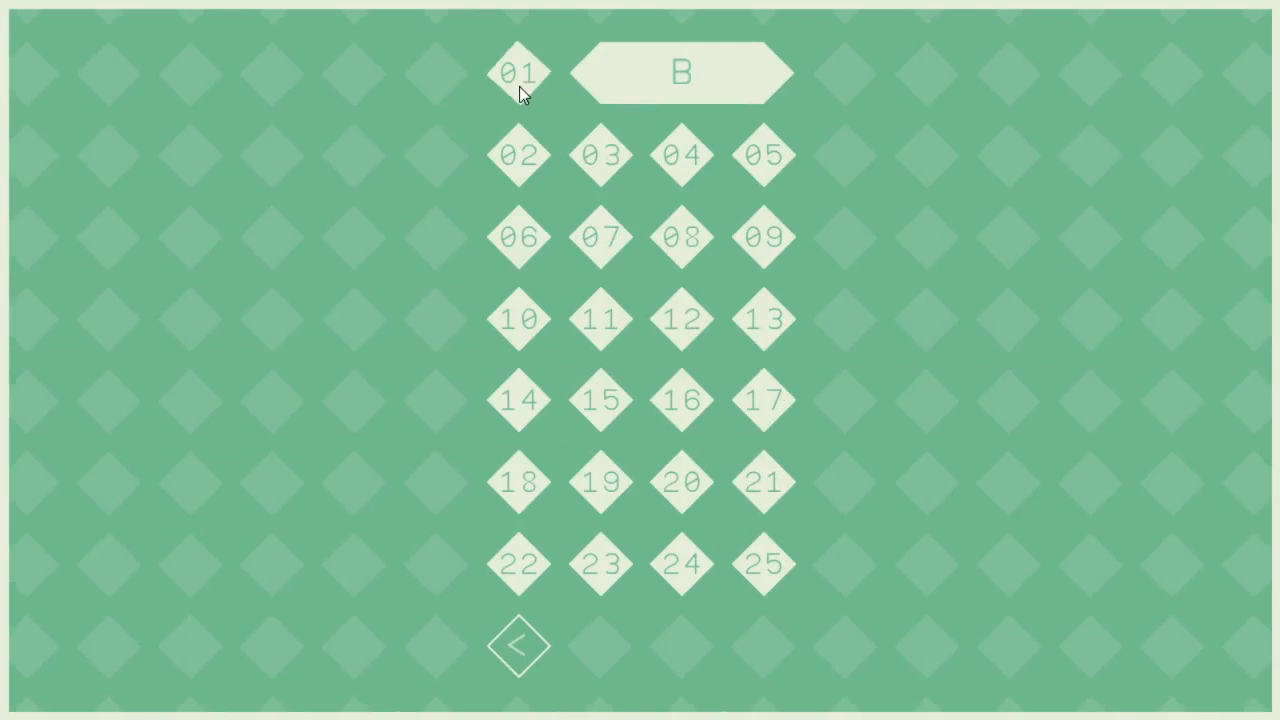
click(518, 72)
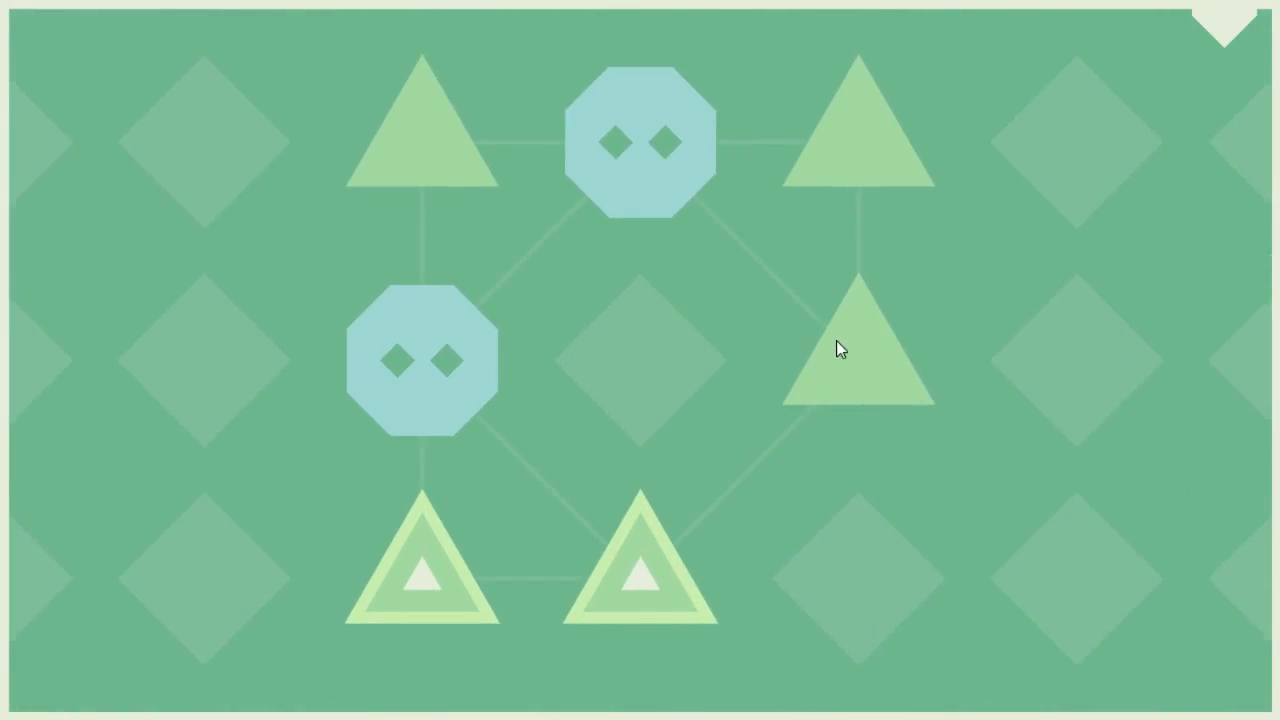
mouse_move(838, 152)
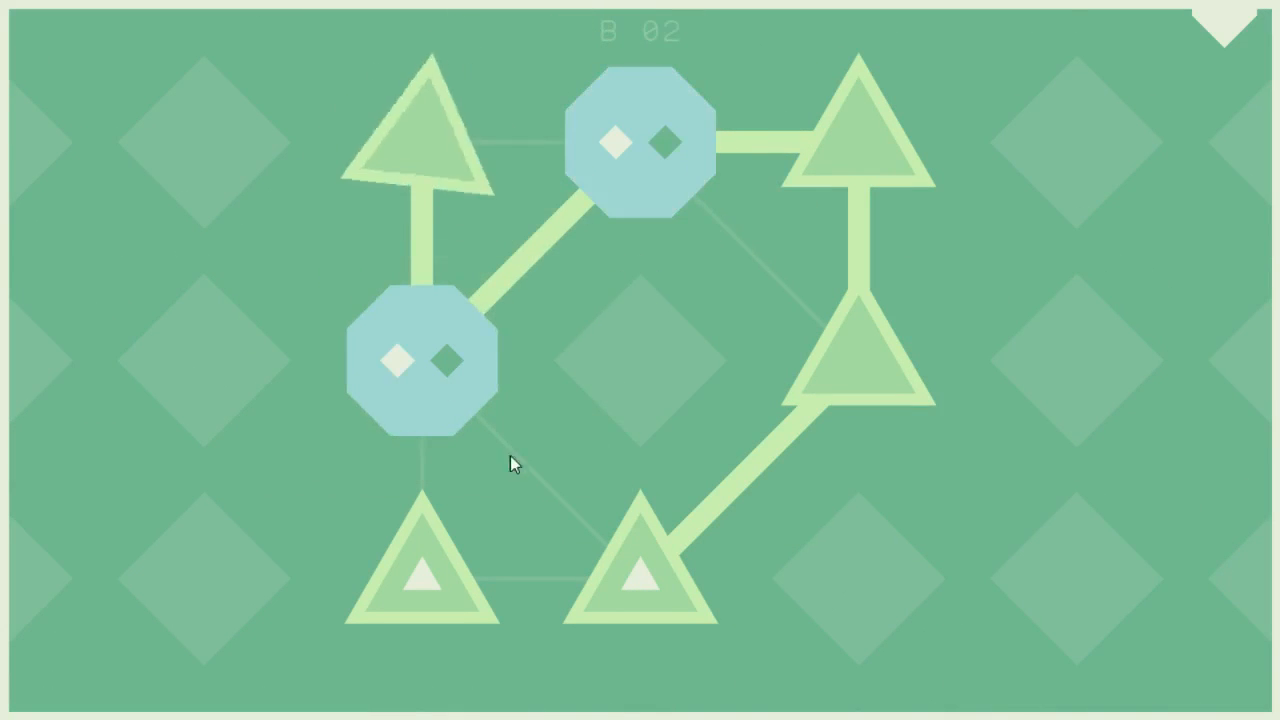
click(644, 140)
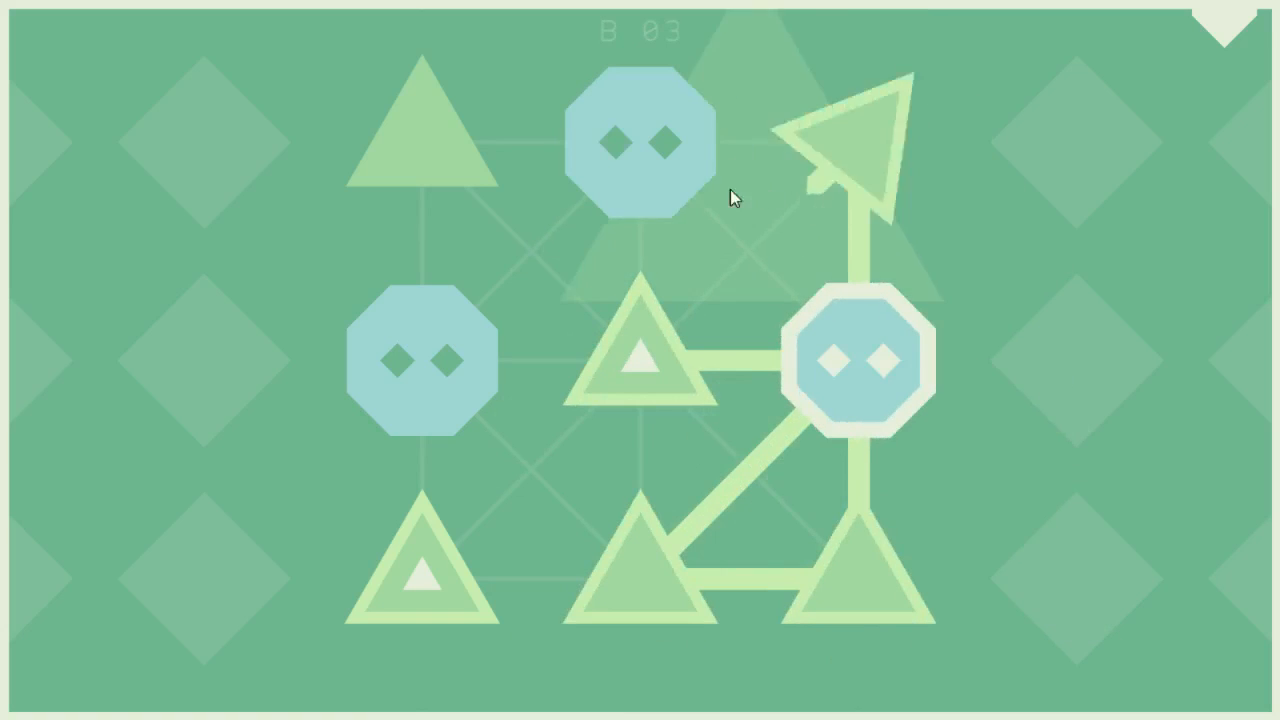
Connect B 03's triangles and top octagon, redrawing the path until the board is solved.
click(640, 140)
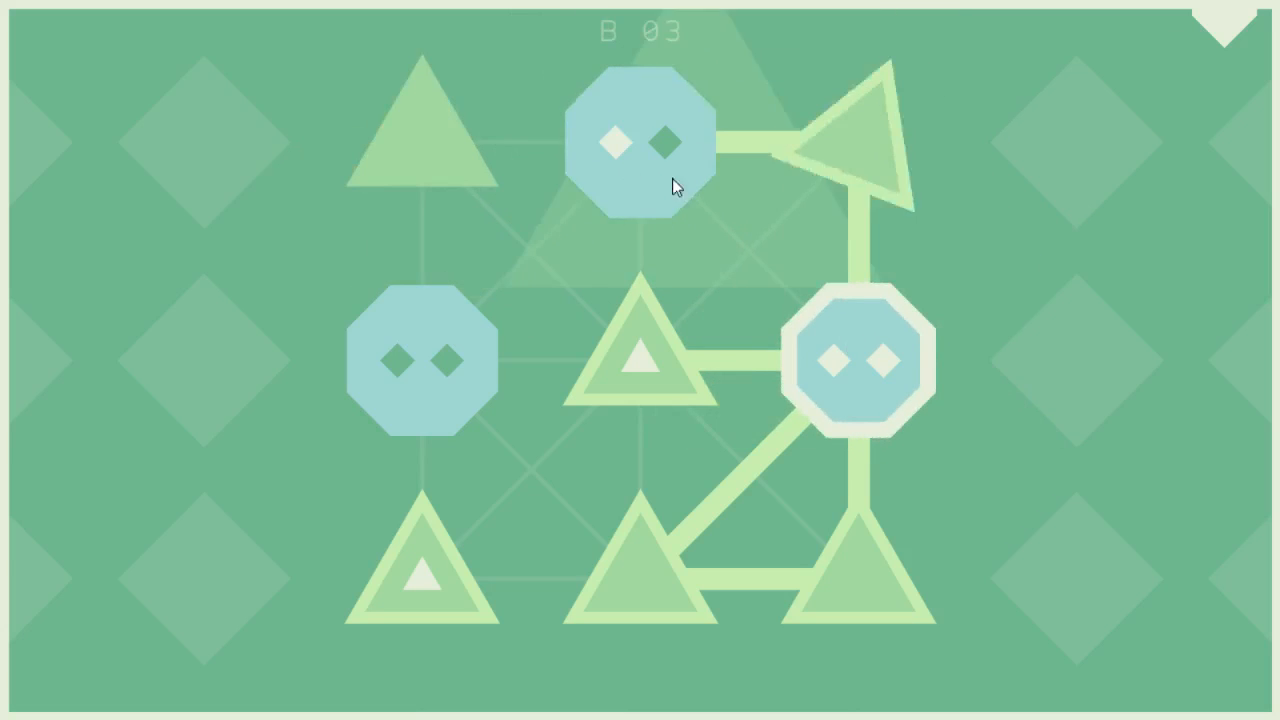
click(646, 140)
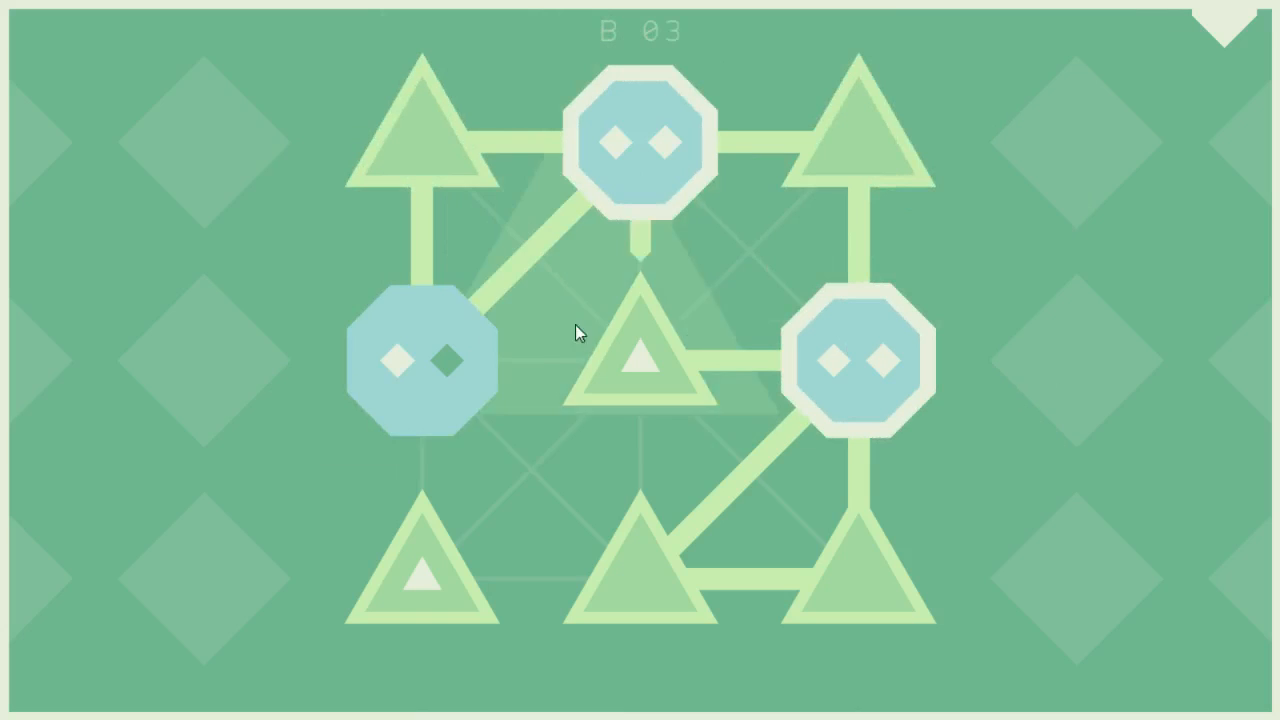
click(420, 360)
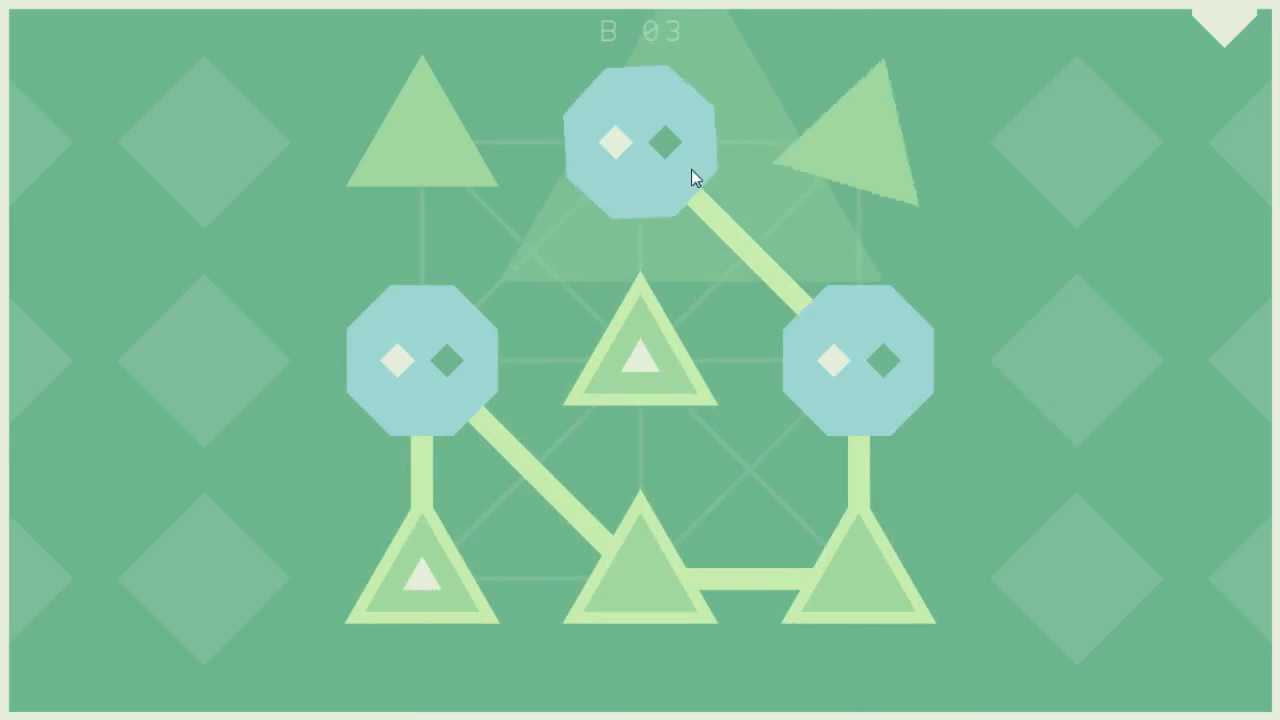
click(640, 140)
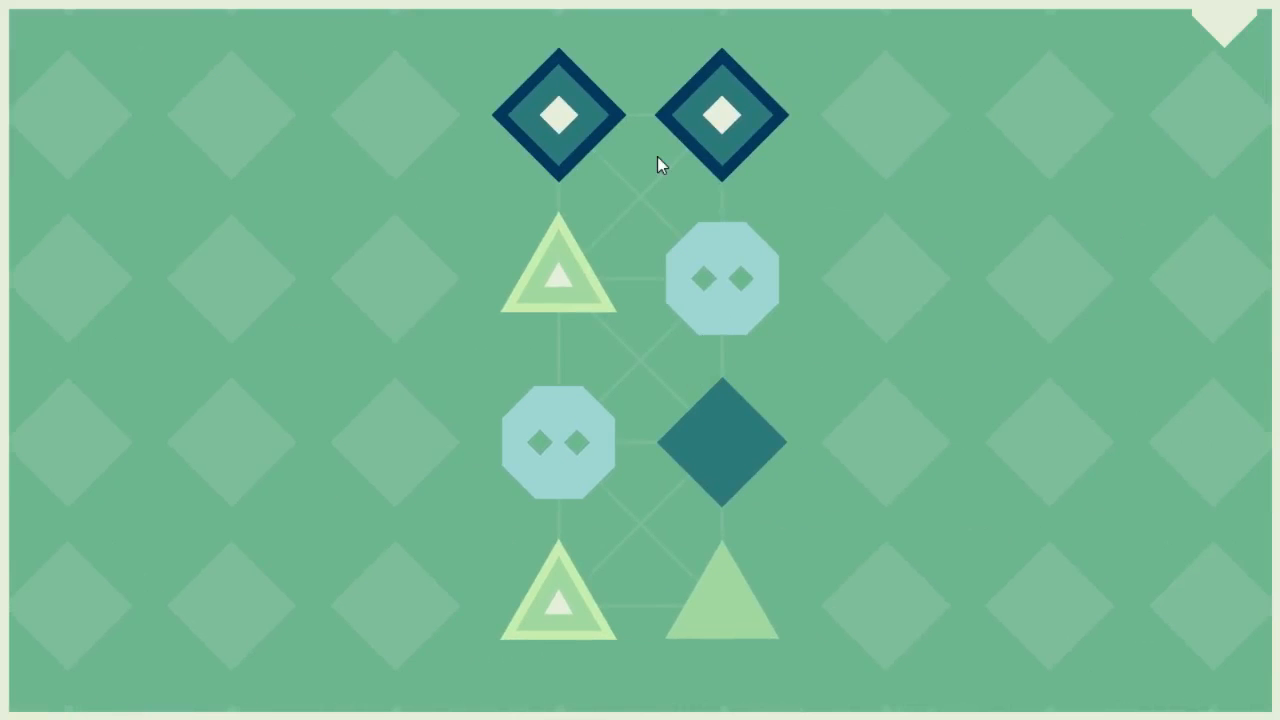
Start the path from a diamond on the diamond-topped board.
click(556, 442)
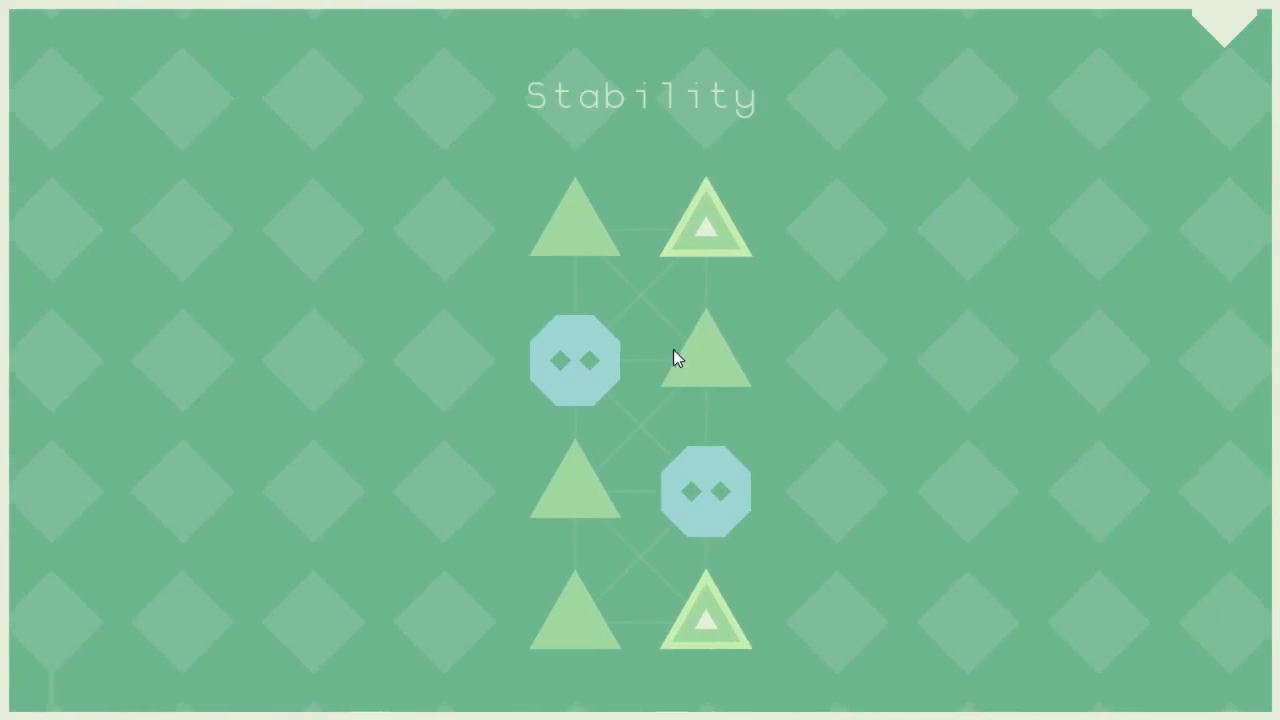
Draw the Stability triangle path from an endpoint triangle through the octagons.
click(576, 360)
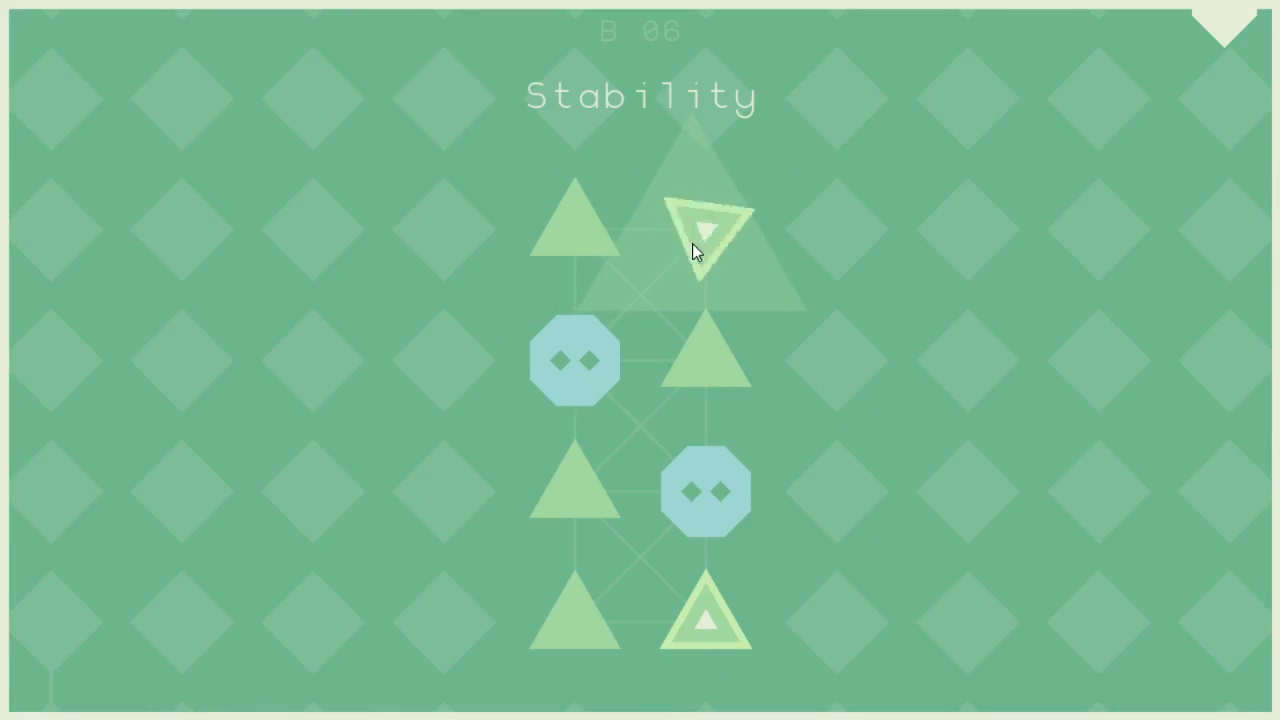
click(708, 230)
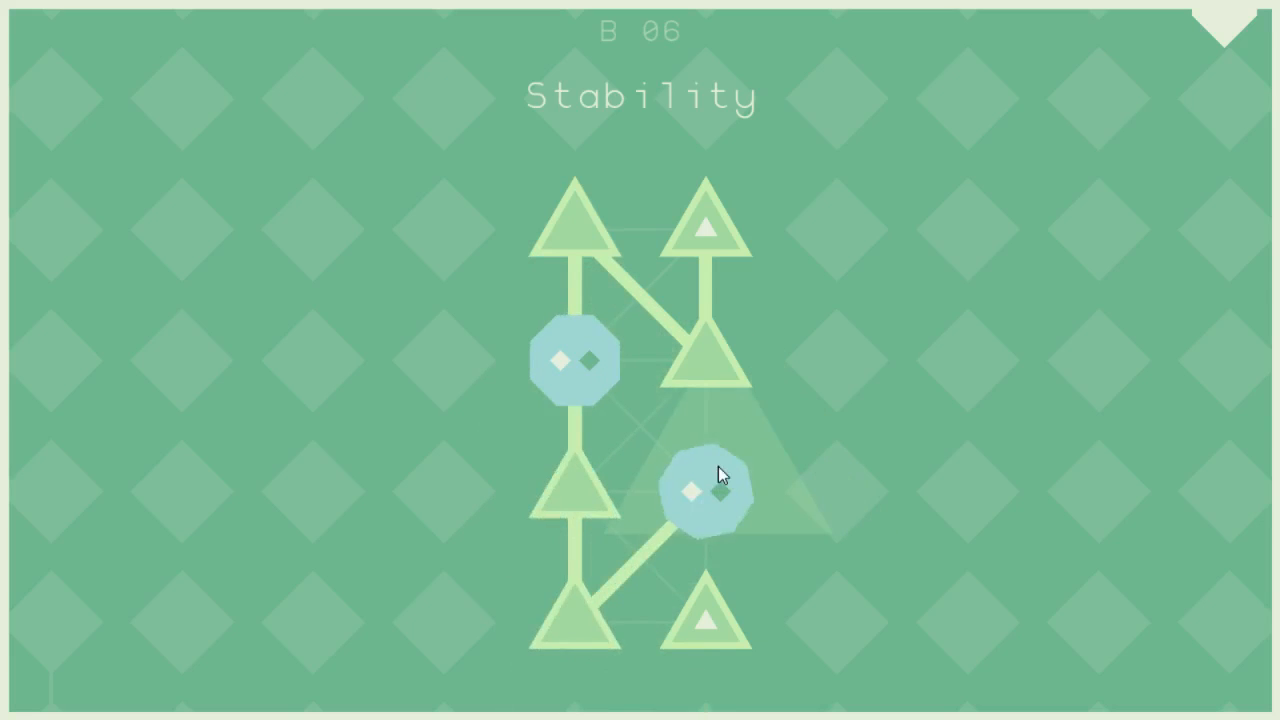
click(708, 490)
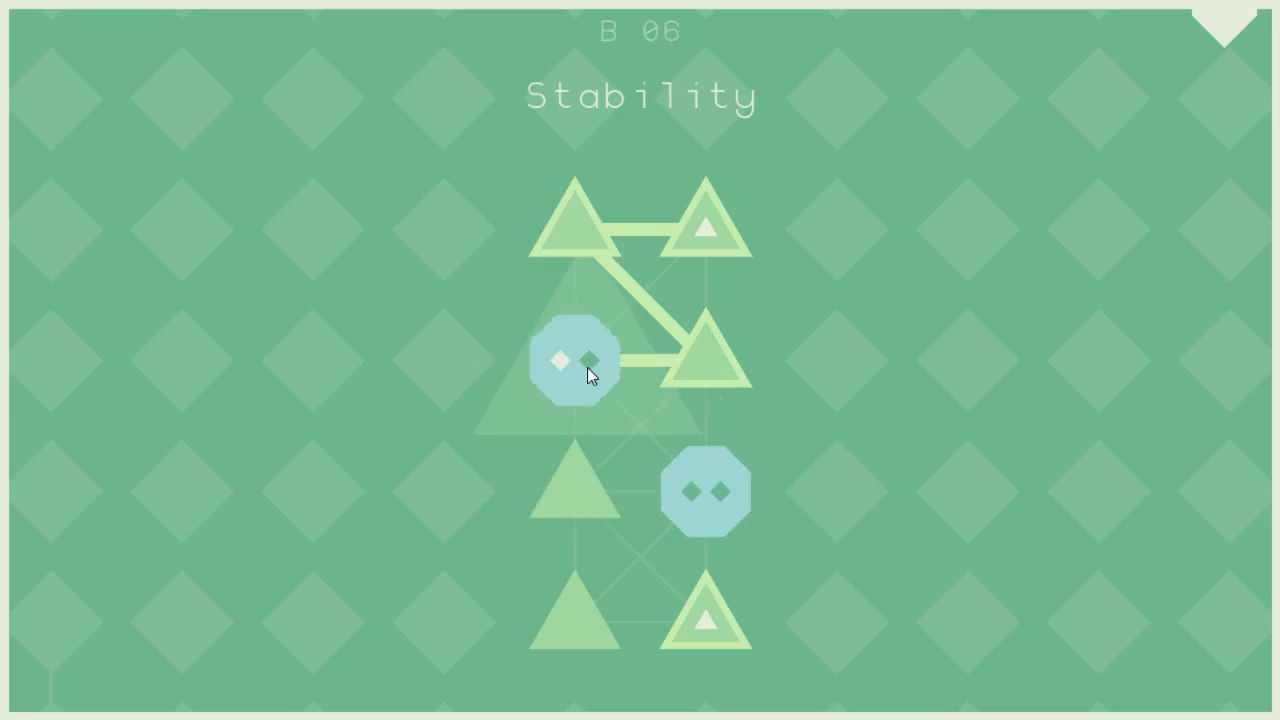
Restart the triangle path from the top through the left octagon to finish the level.
click(576, 360)
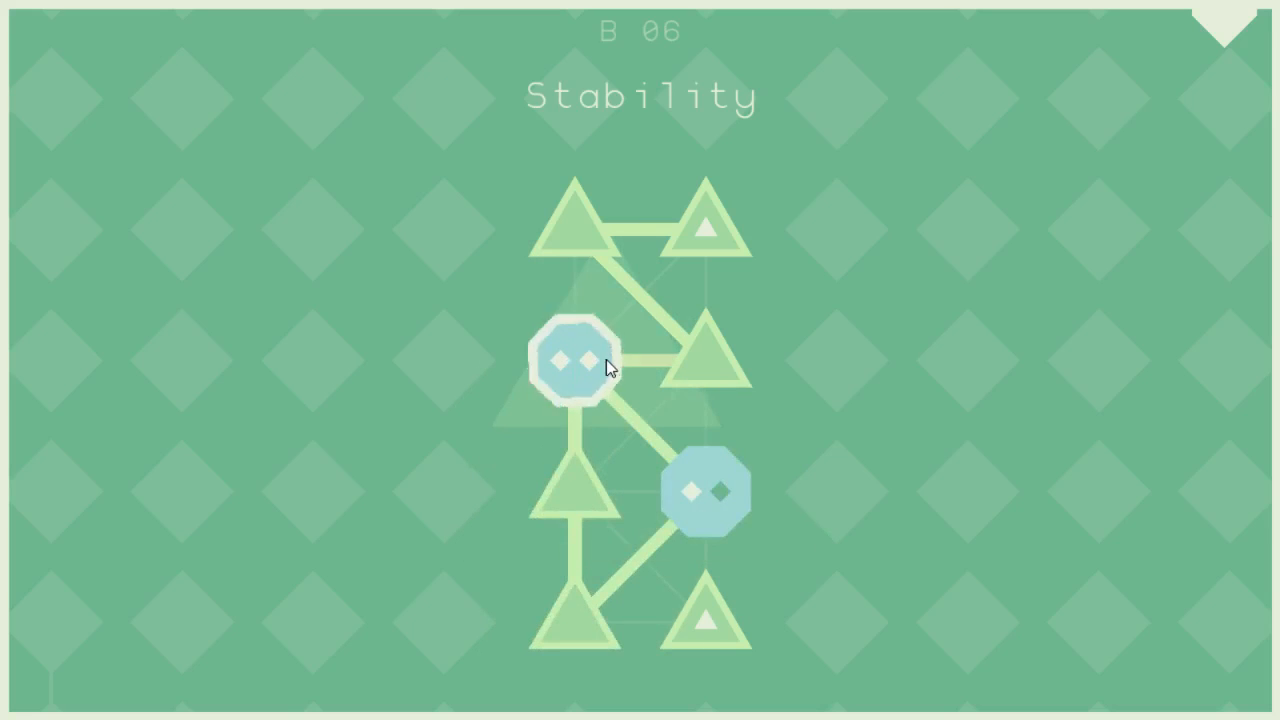
click(572, 360)
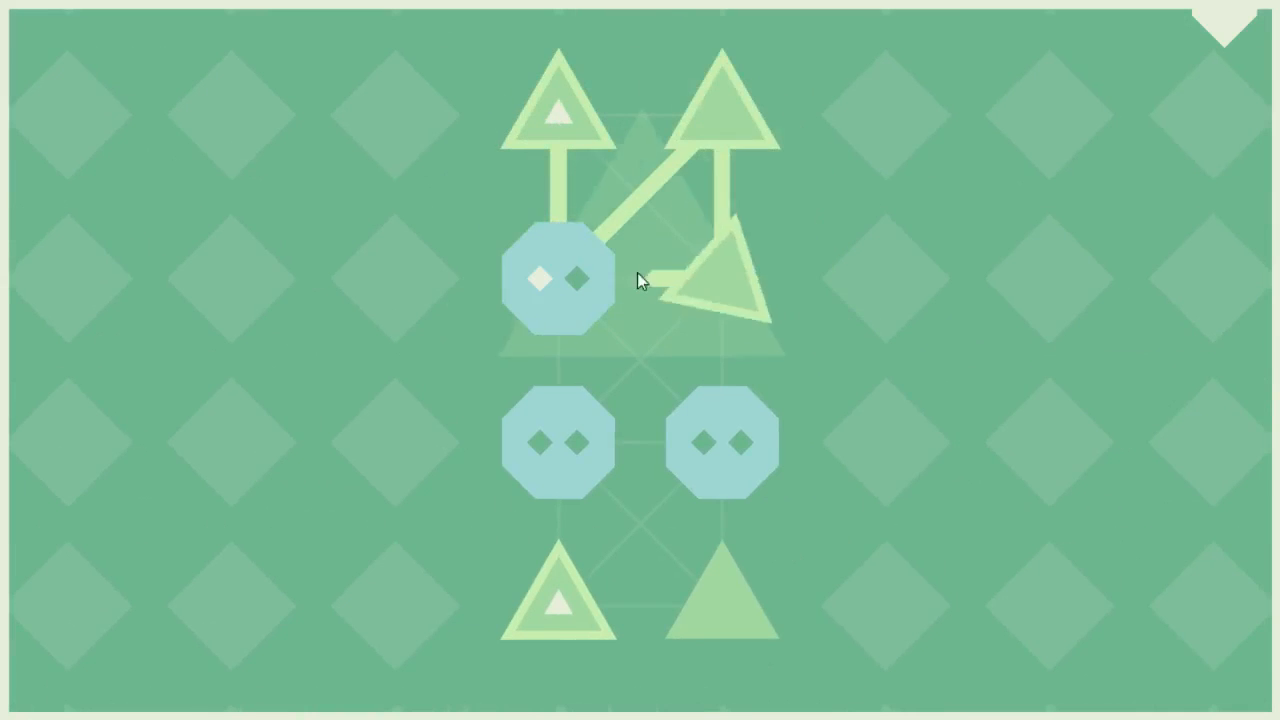
click(560, 278)
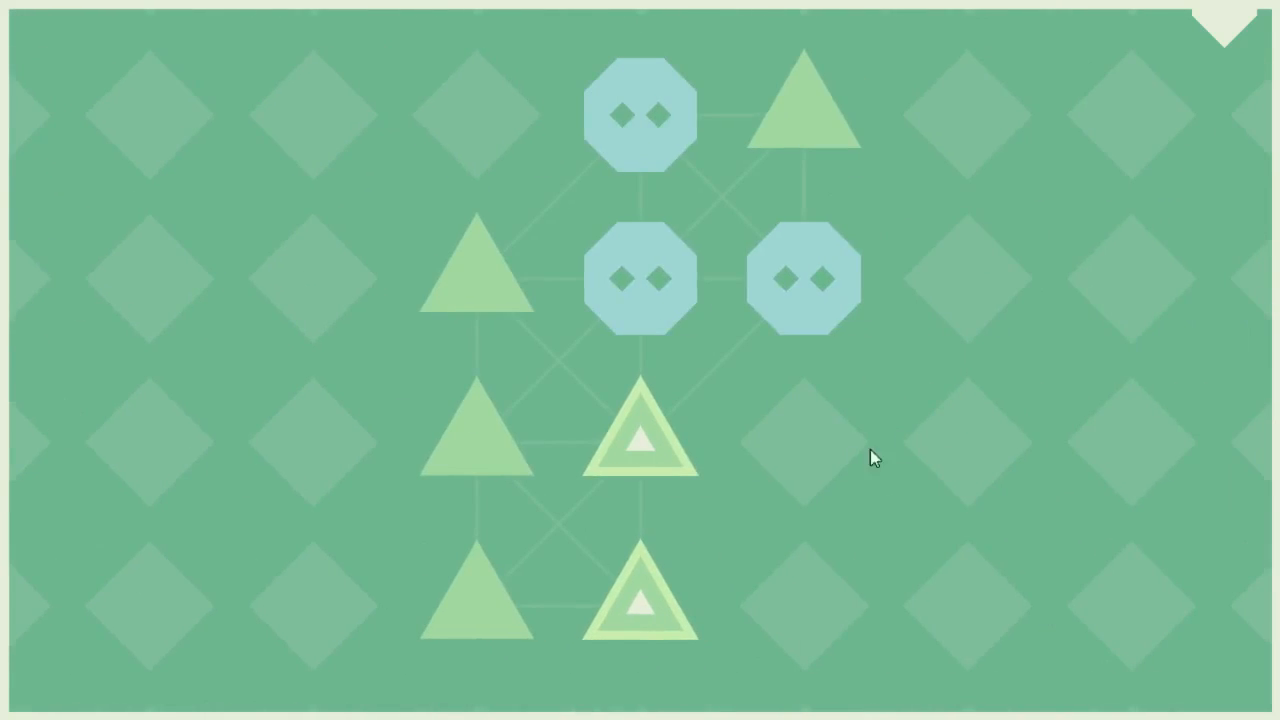
mouse_move(644, 448)
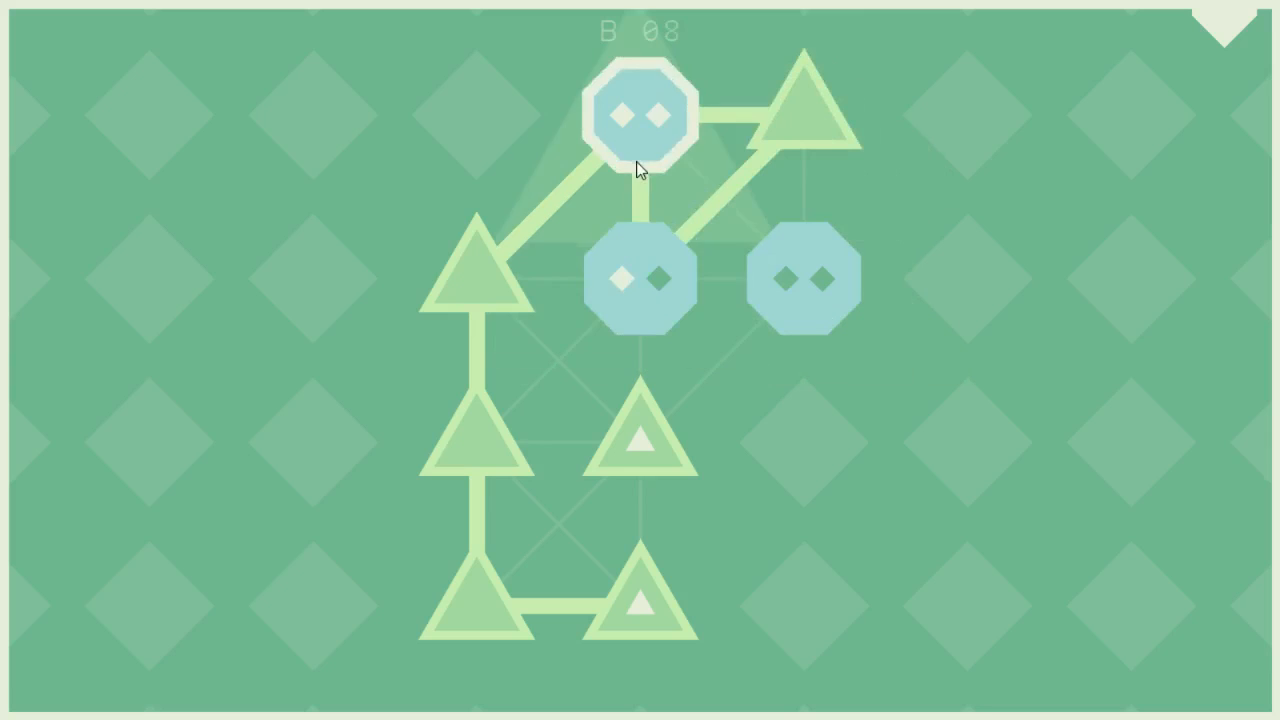
Finish the octagon path to complete B 03.
click(640, 114)
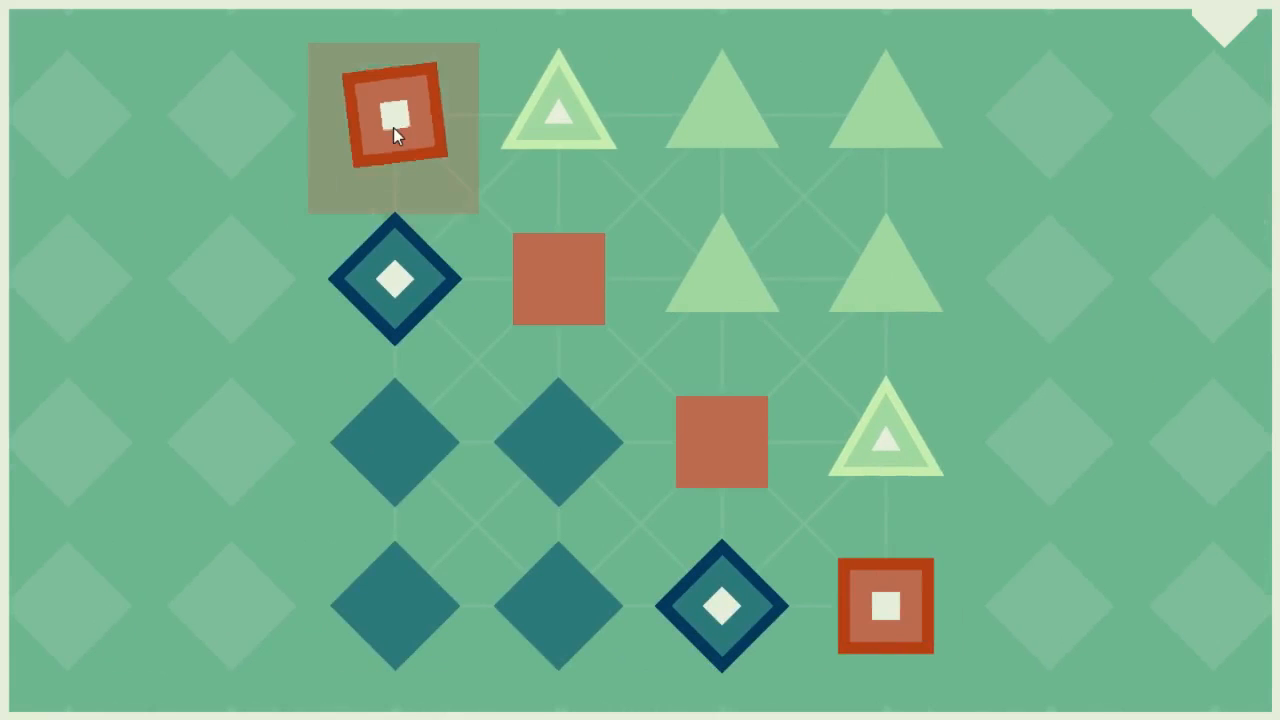
Link the red squares from top-left downward, then continue the diamond path toward the bottom diamonds.
drag(392, 112, 556, 280)
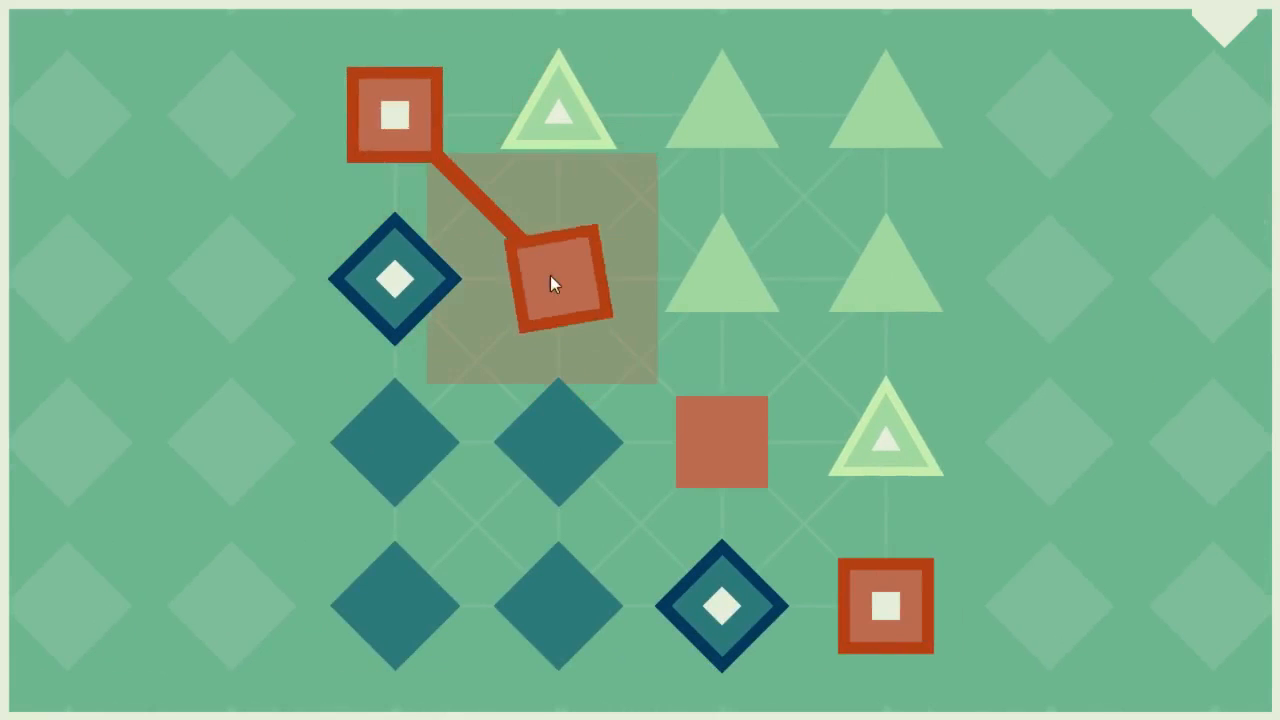
drag(556, 284, 720, 440)
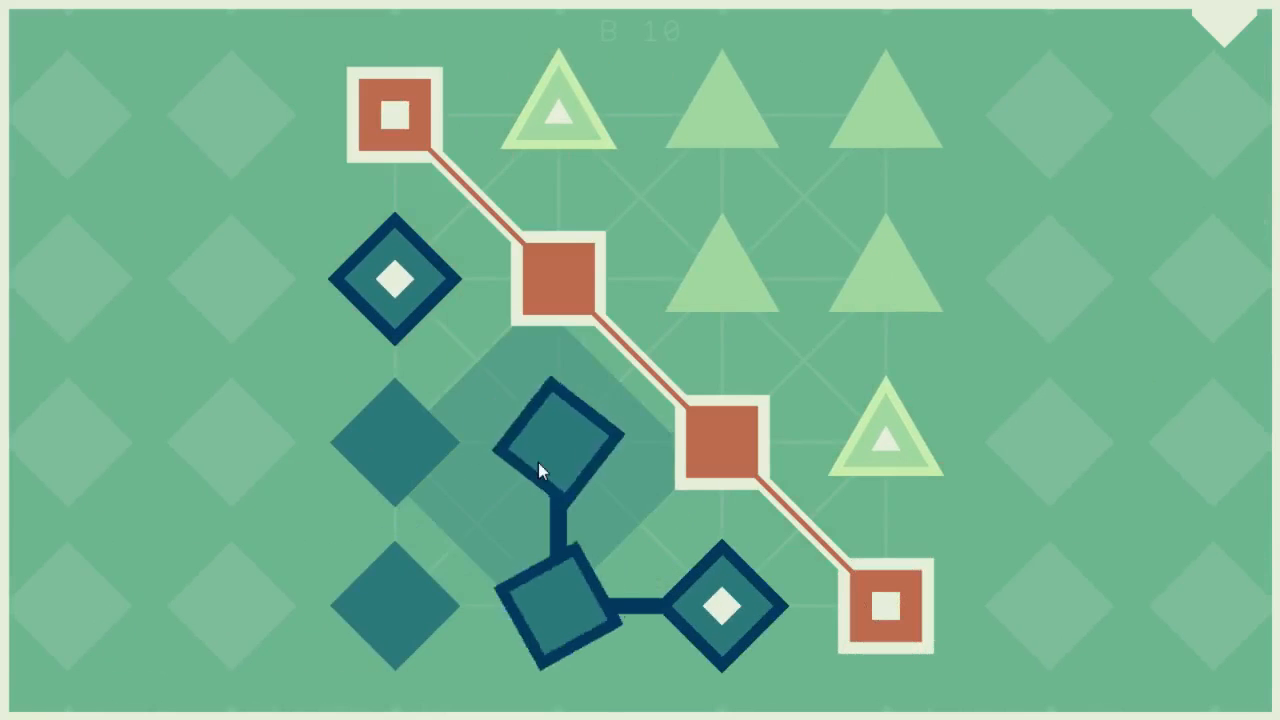
click(556, 440)
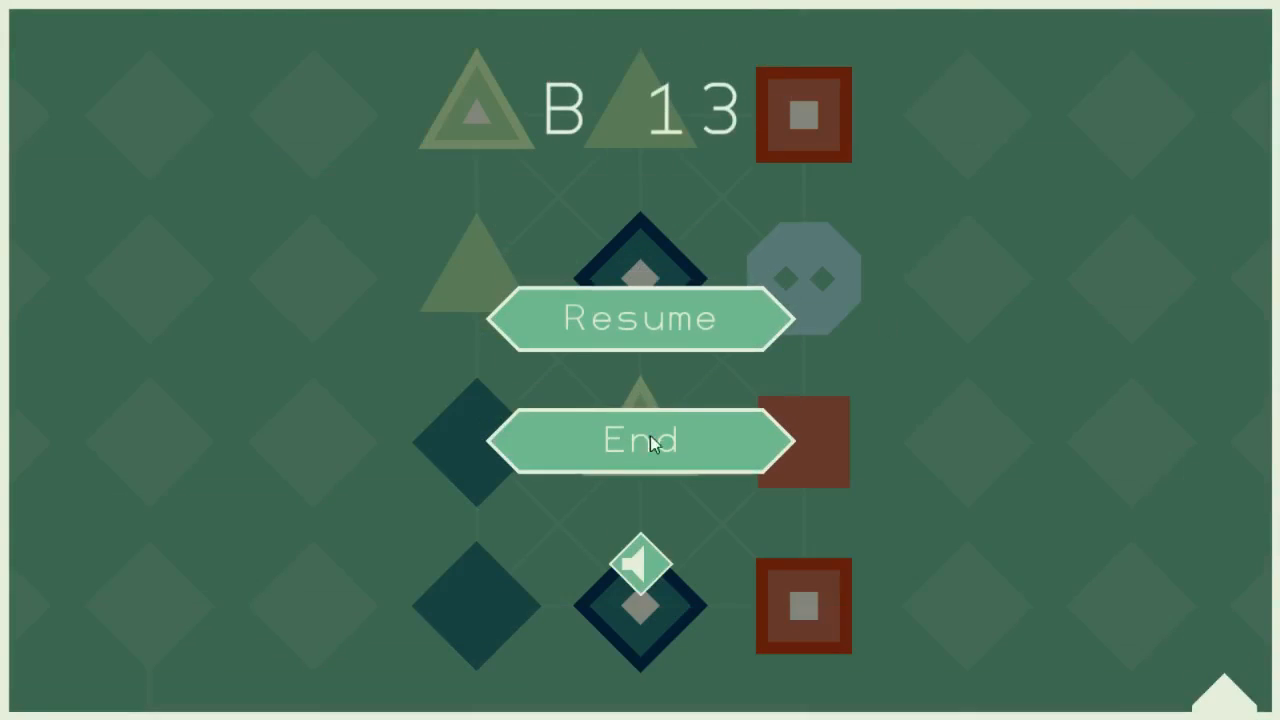
End level B 13 and open the SatA daily level set.
click(640, 442)
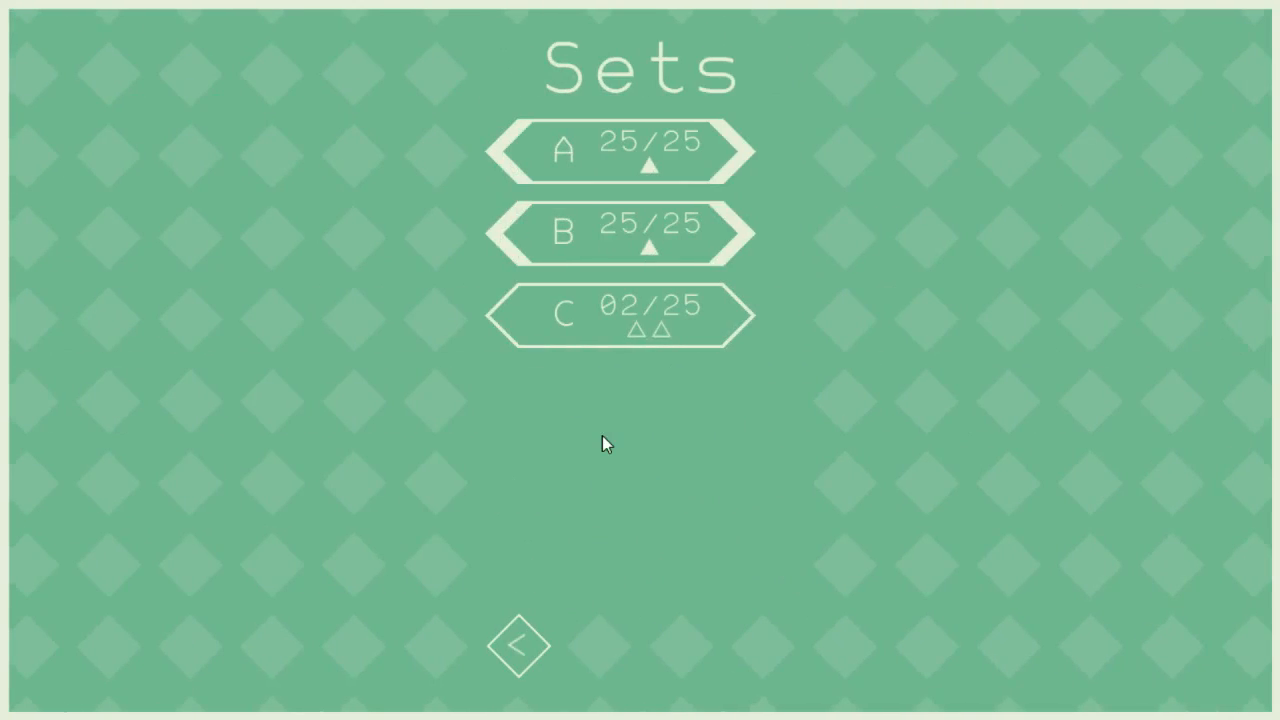
mouse_move(572, 510)
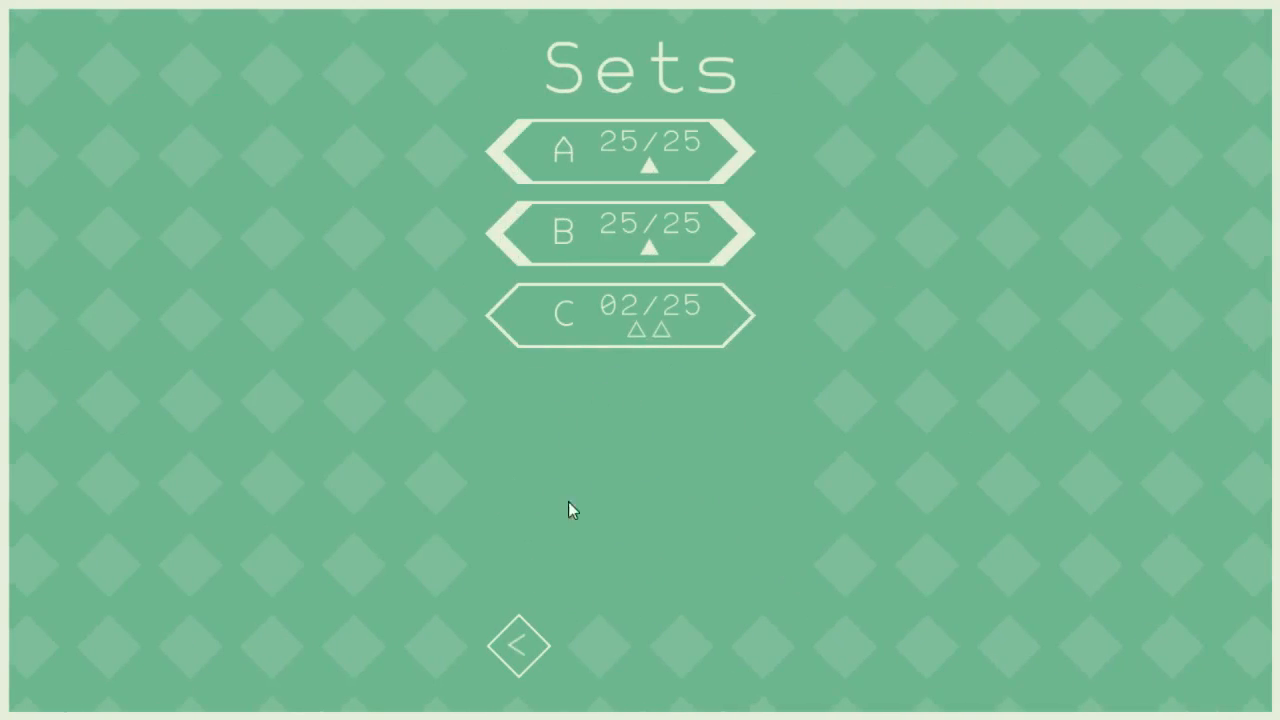
mouse_move(644, 504)
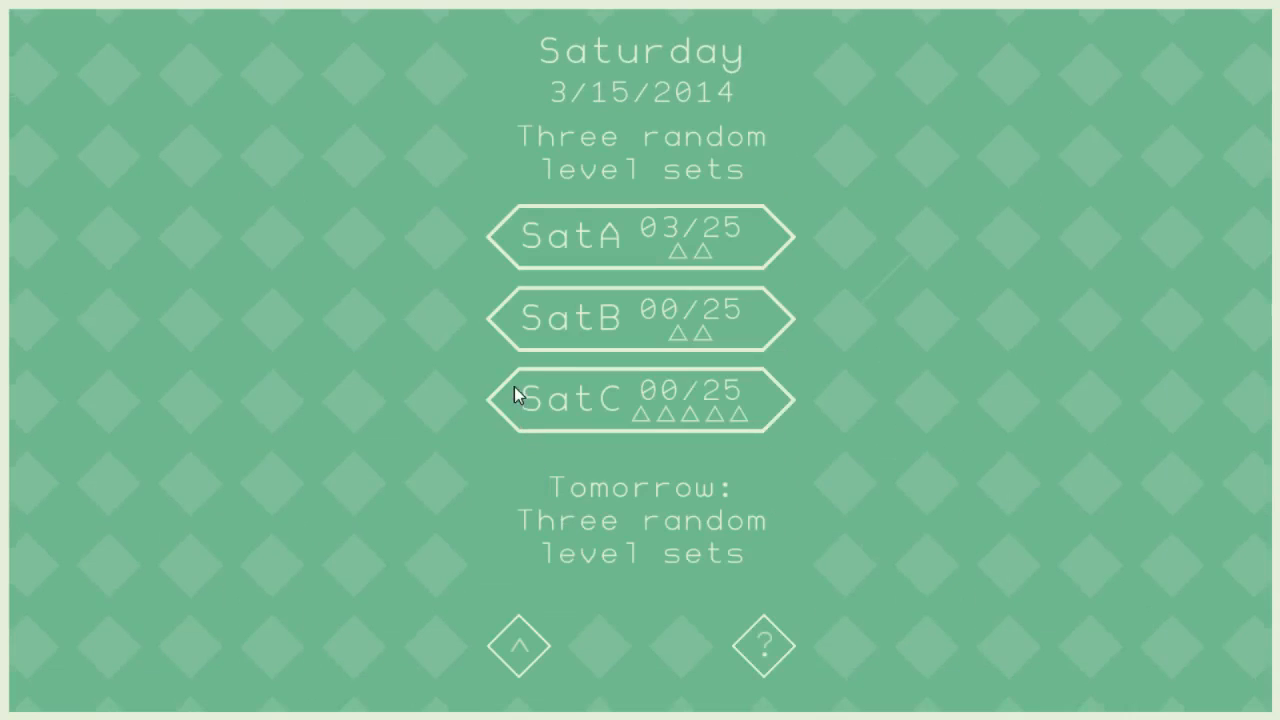
mouse_move(644, 262)
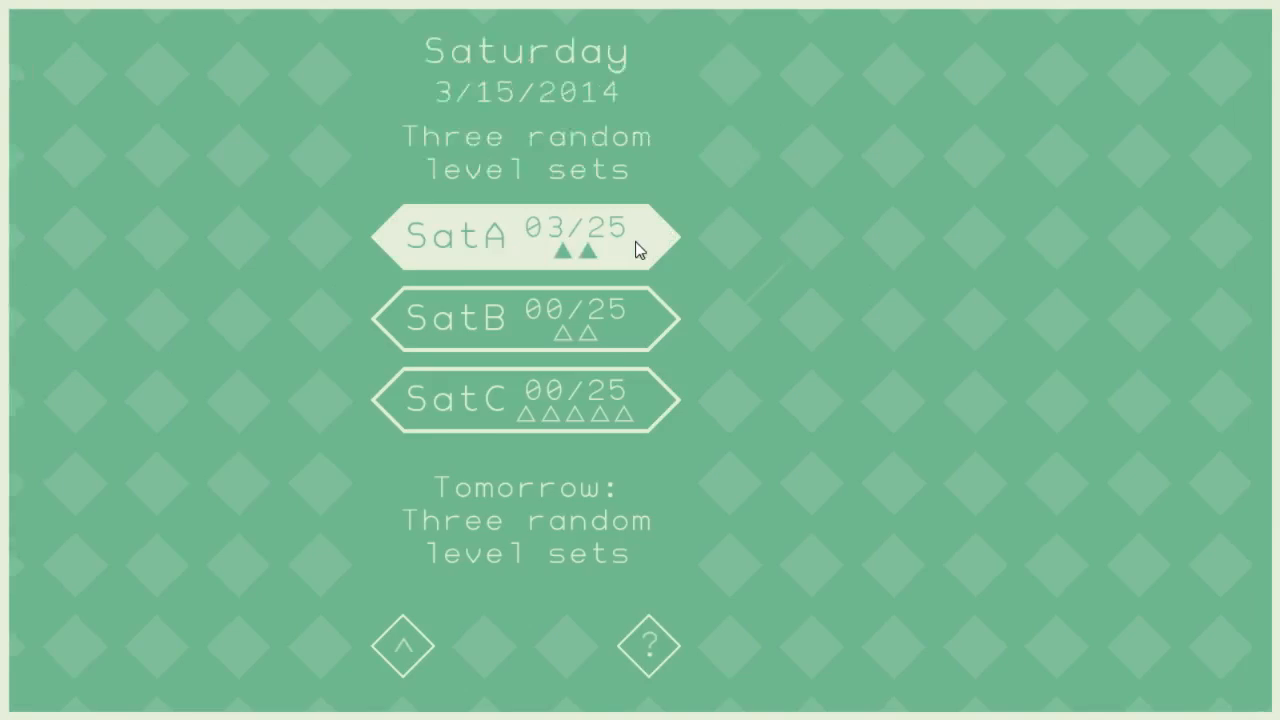
click(524, 236)
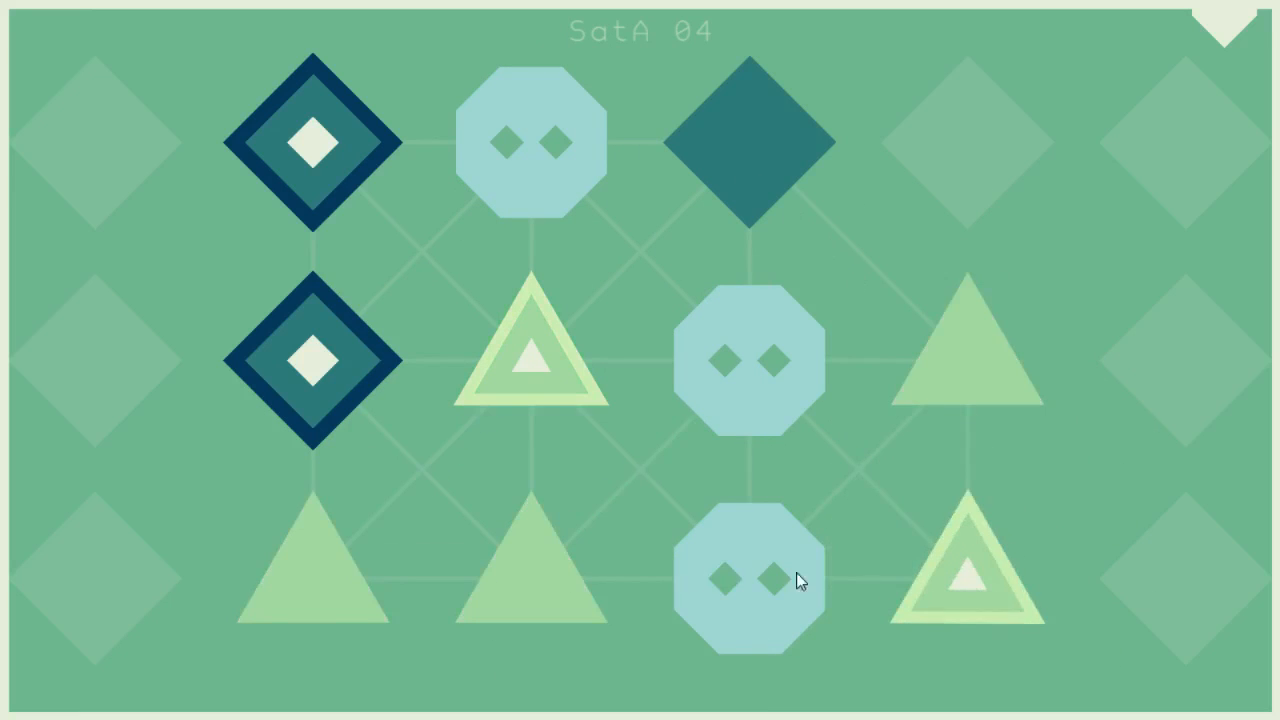
Link SatA 04's diamonds up to the top-right diamond and pull the triangle line back from the right triangle.
click(748, 580)
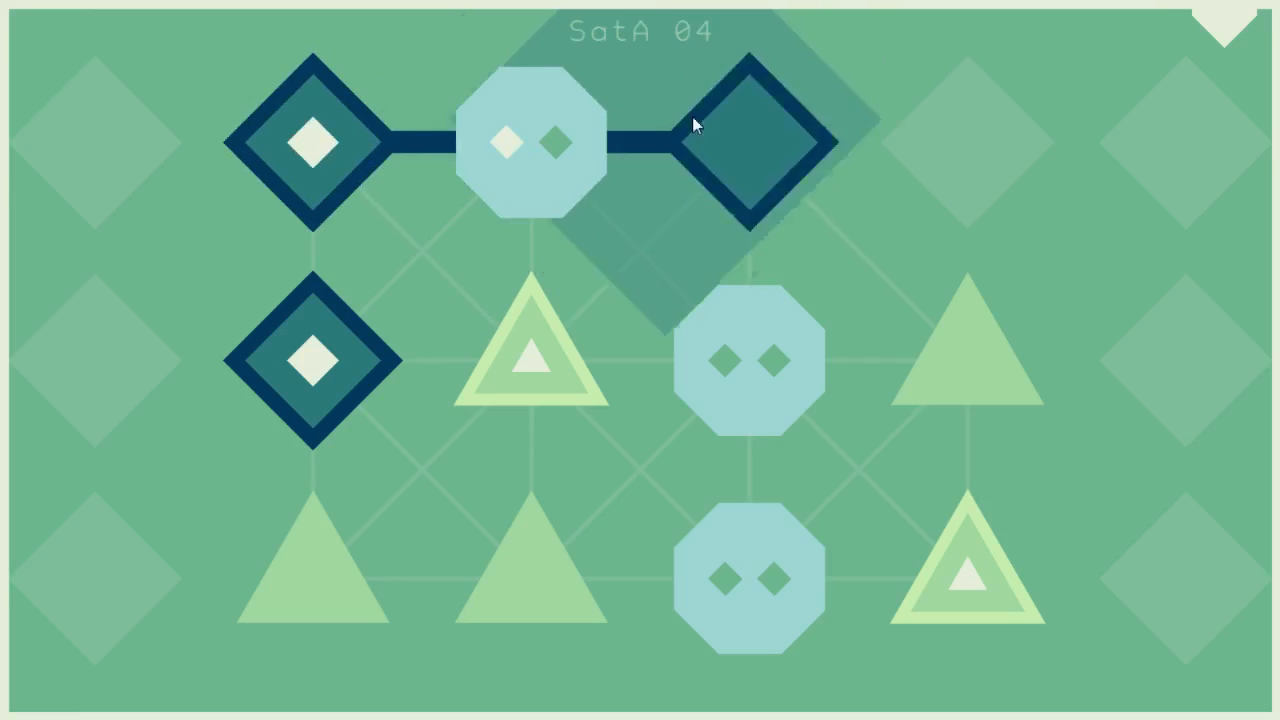
click(528, 144)
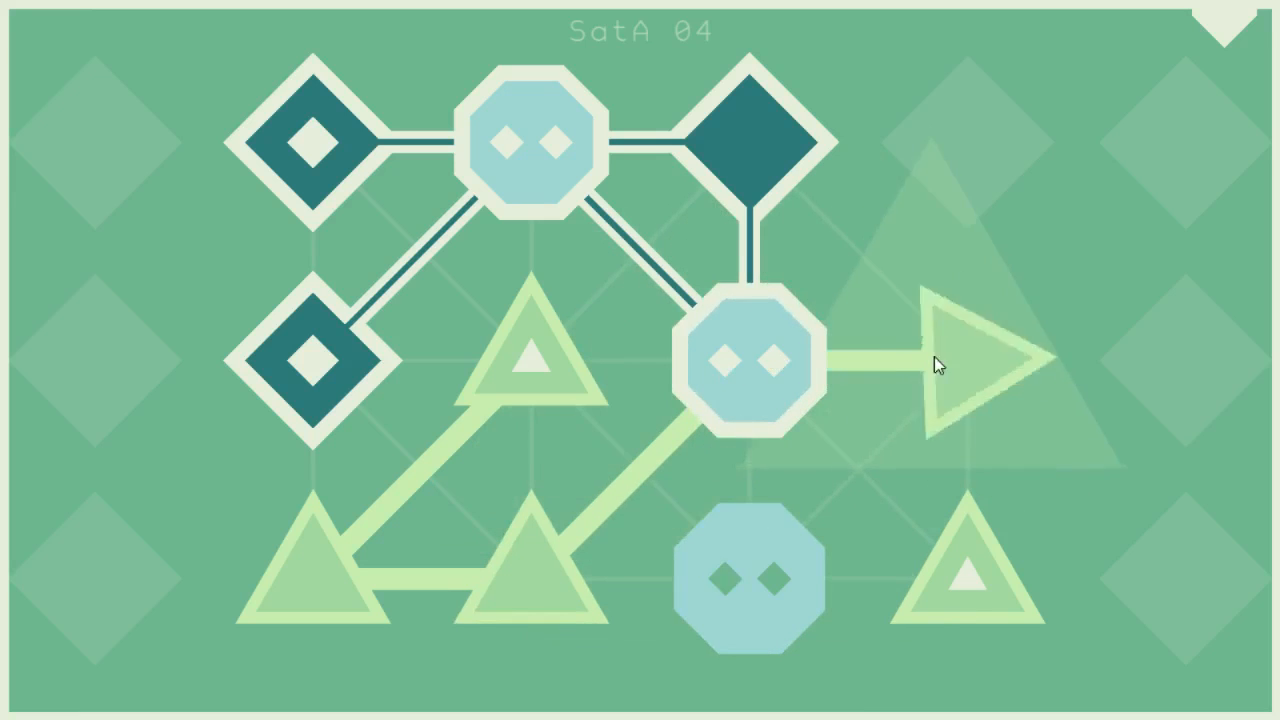
click(744, 360)
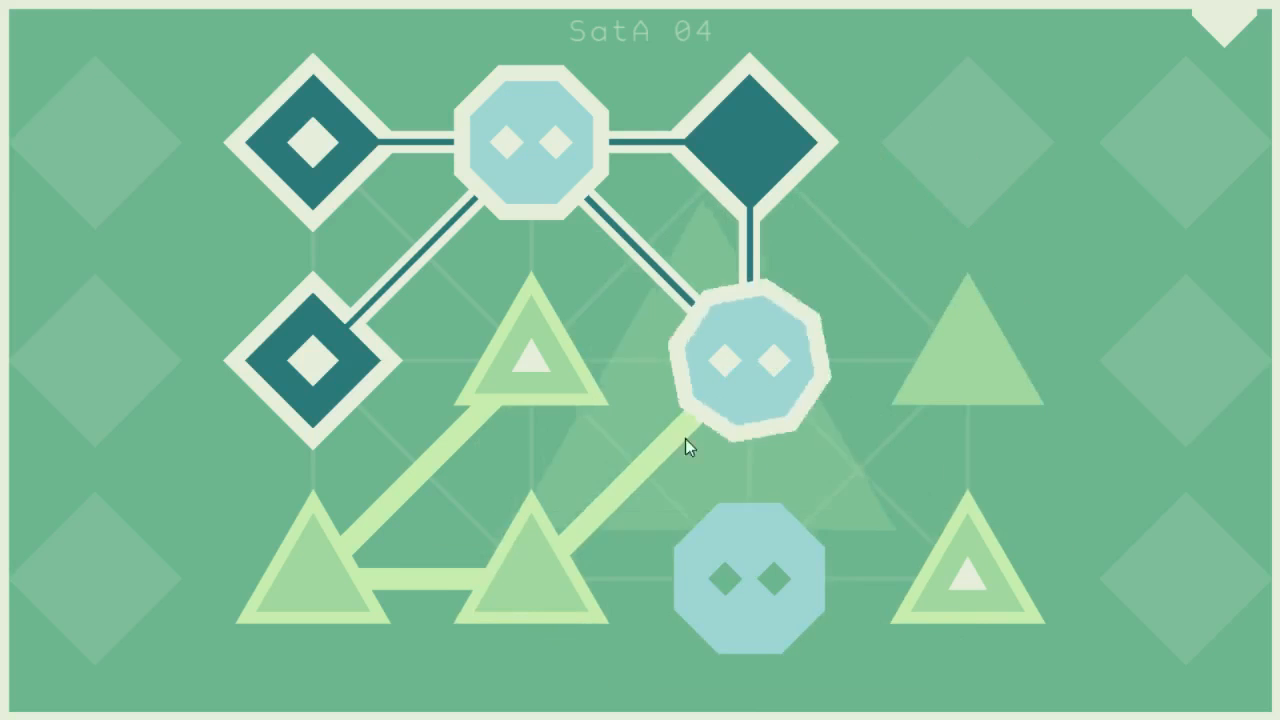